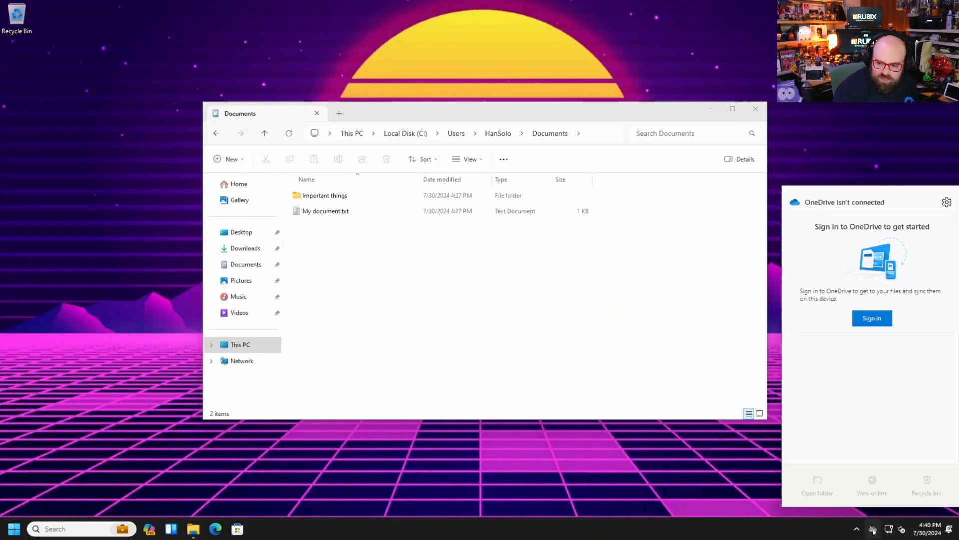
- Sign in to OneDrive with the work account and keep the default folder location
click(872, 318)
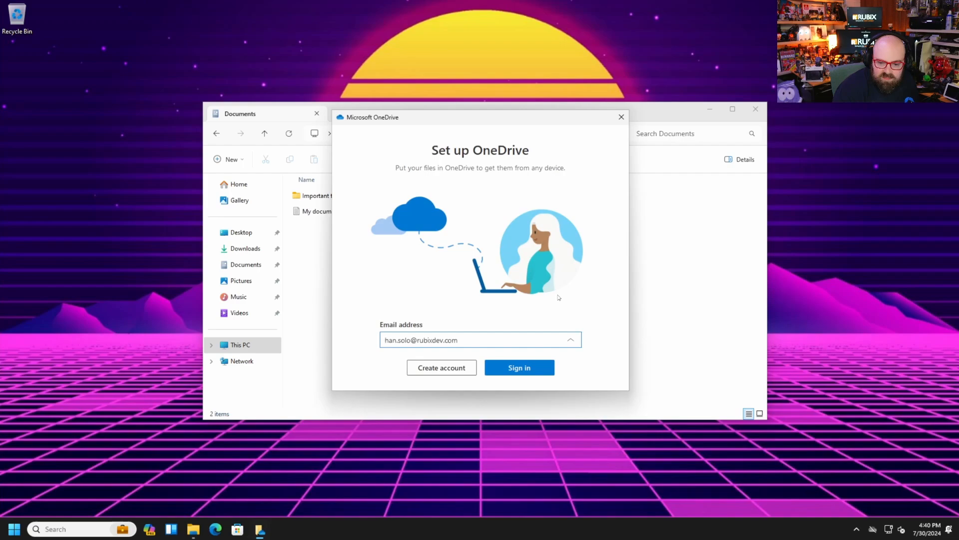
click(518, 368)
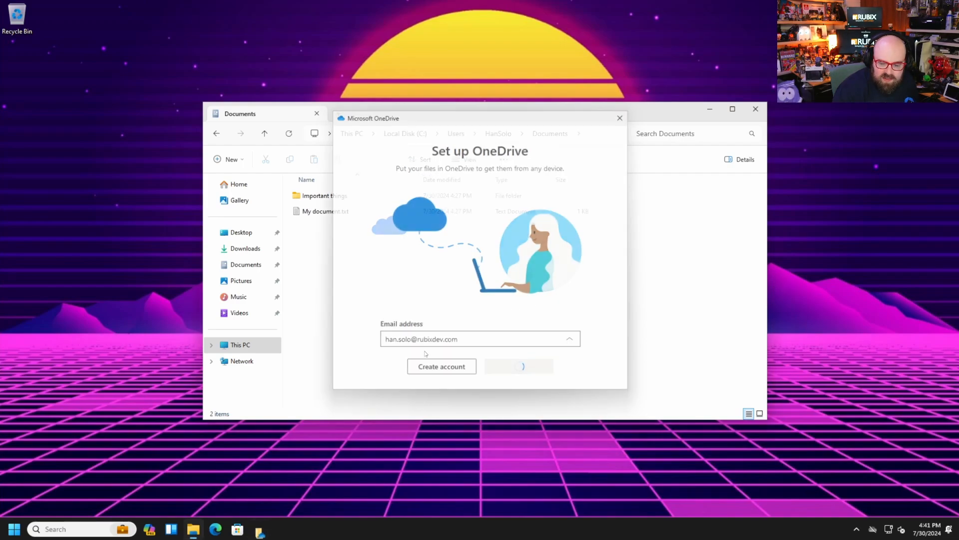
click(519, 366)
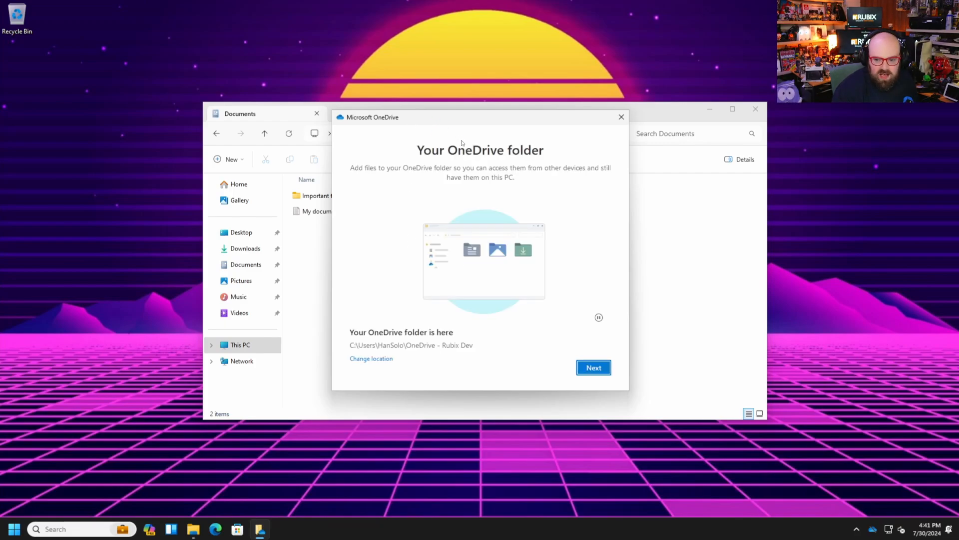
click(592, 368)
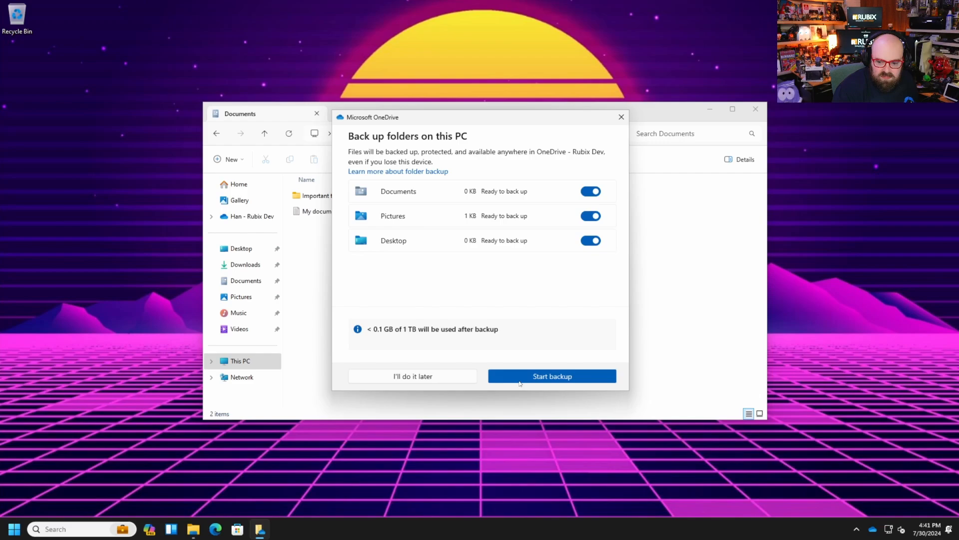
- Back up Documents, Pictures and Desktop, skip the mobile app, and close the folder windows
click(551, 376)
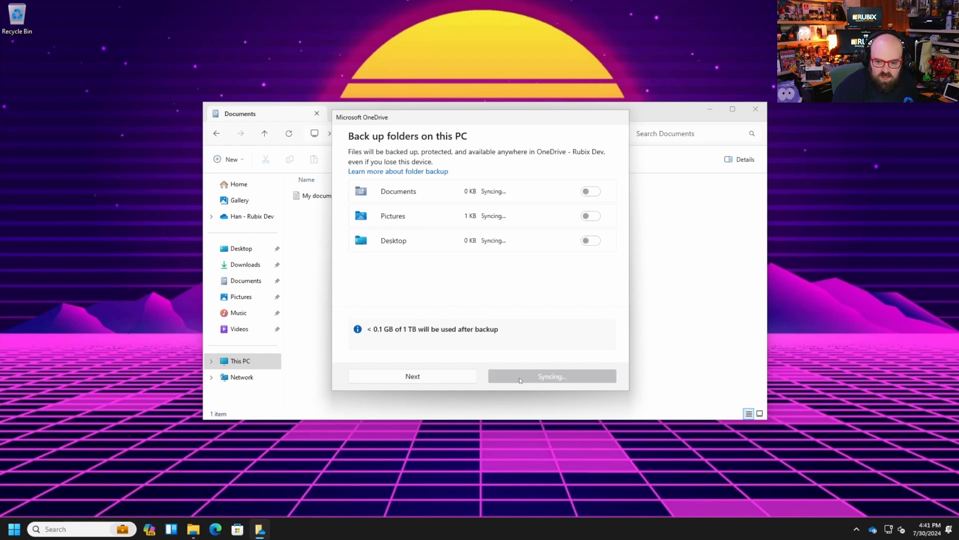
click(550, 375)
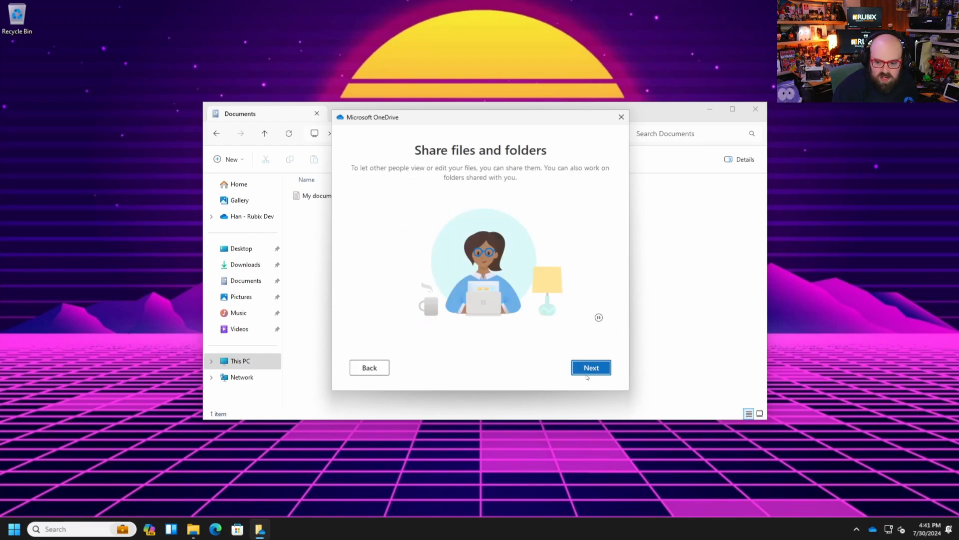
click(591, 367)
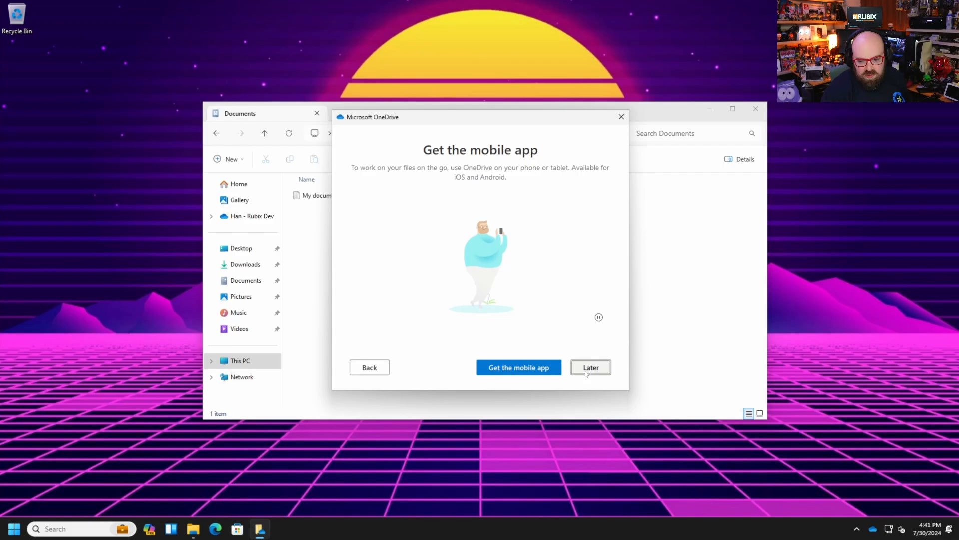
click(589, 368)
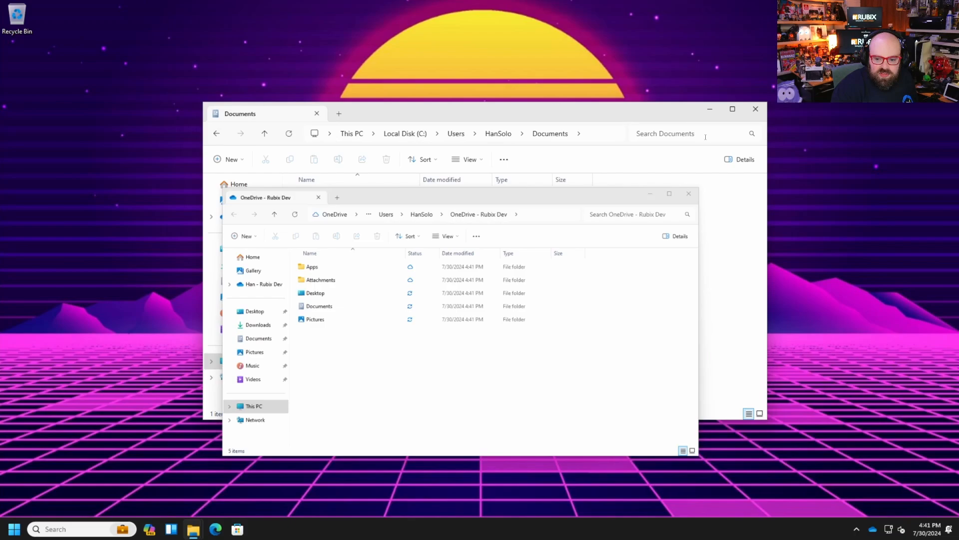
click(689, 194)
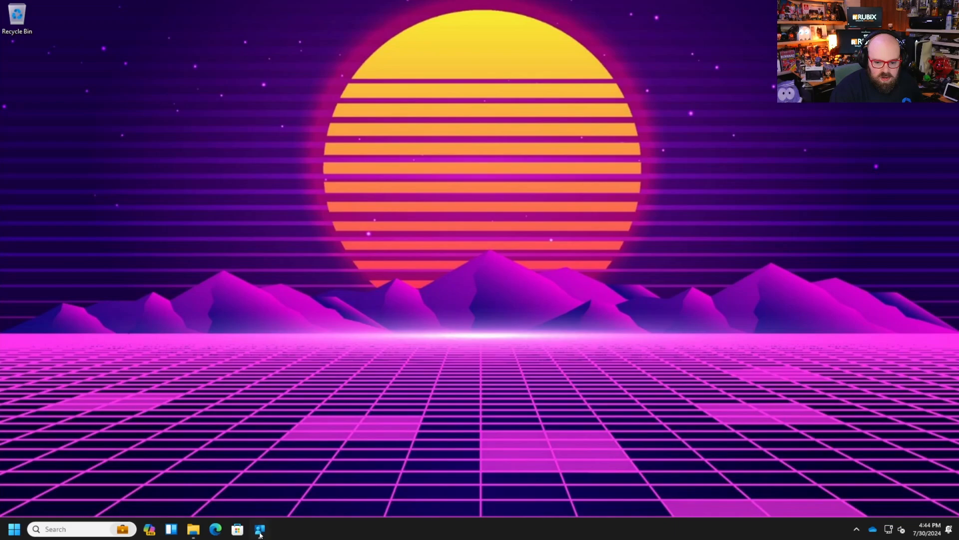
- Browse Recently published apps in Company Portal, then show the full Rubix Dev app catalog
click(260, 529)
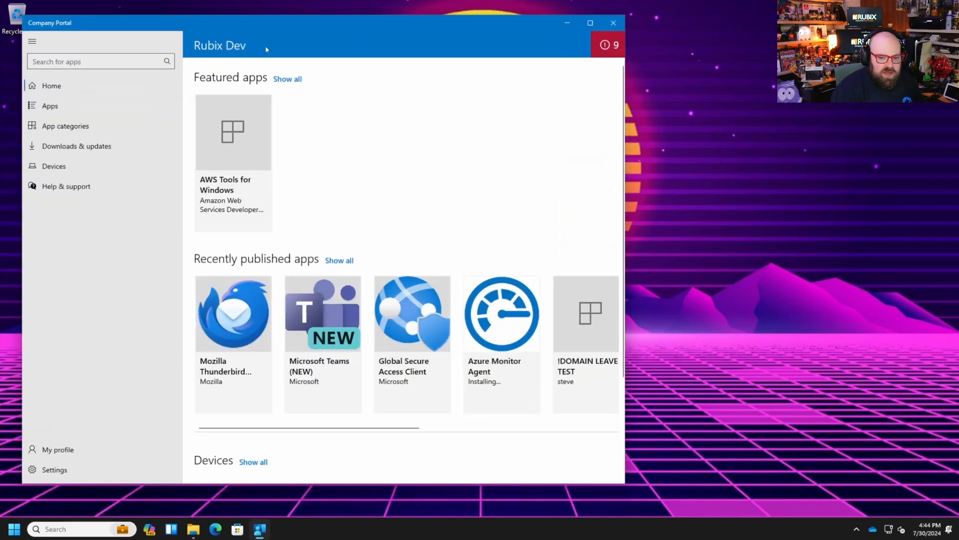
scroll(right, 3)
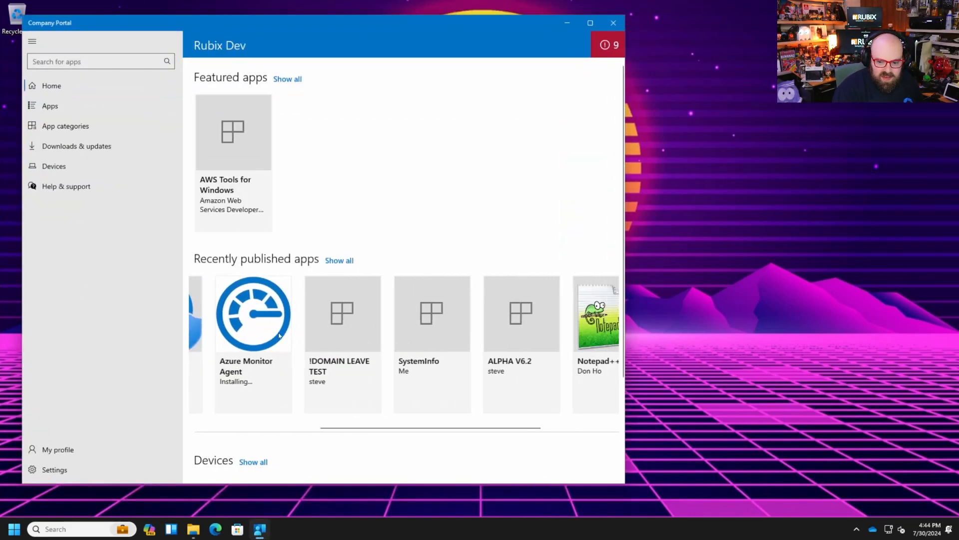
scroll(right, 3)
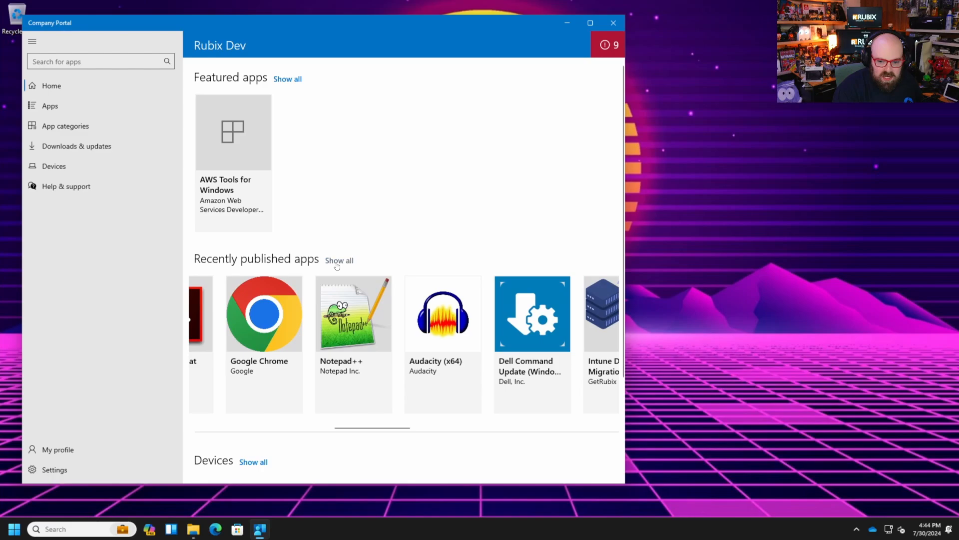
click(50, 105)
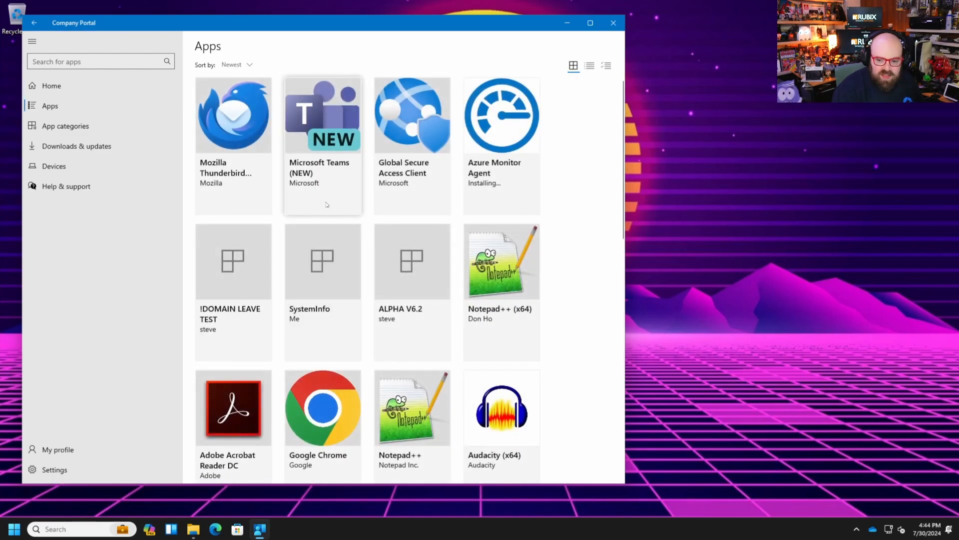
scroll(down, 3)
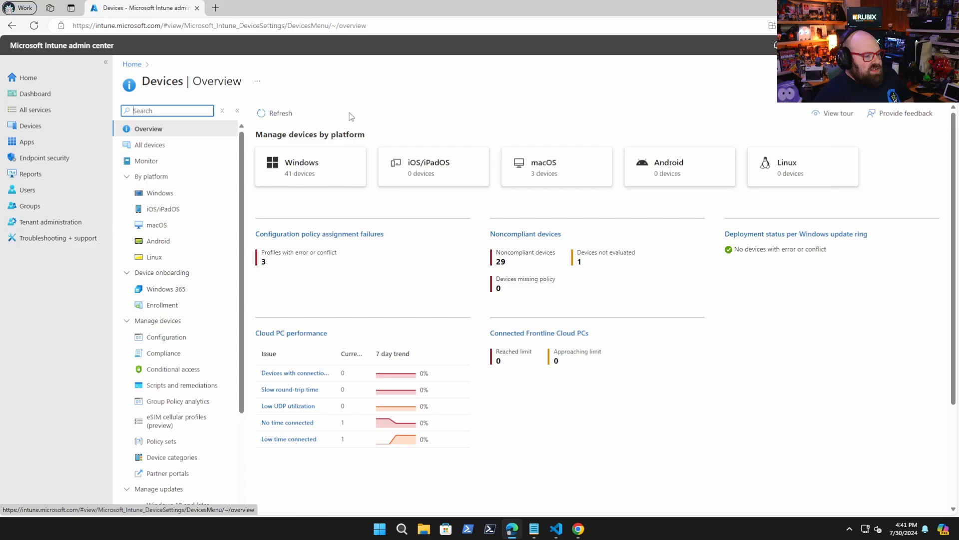
- Find Windows device 3729, open RBXDV-3729 (Compliant, Han Solo), and copy its name
click(309, 166)
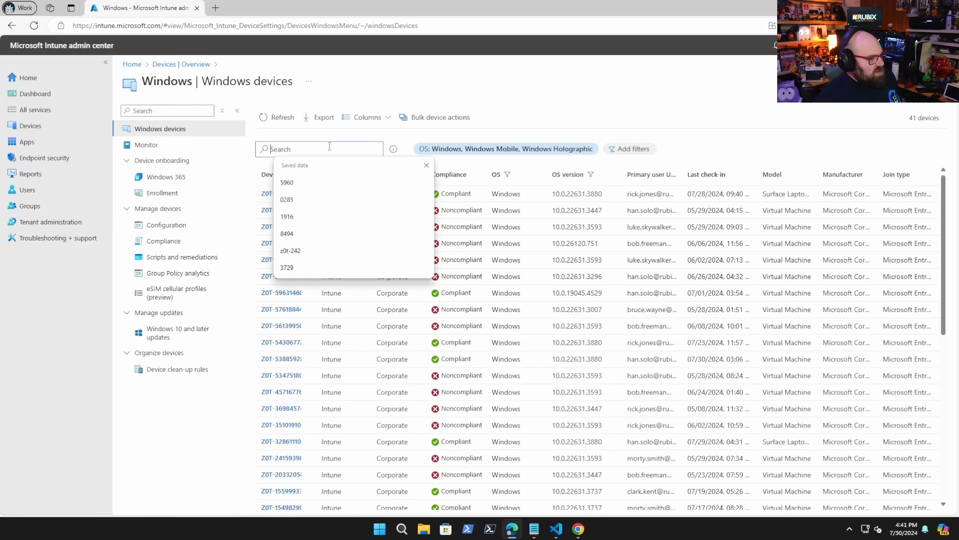
click(286, 267)
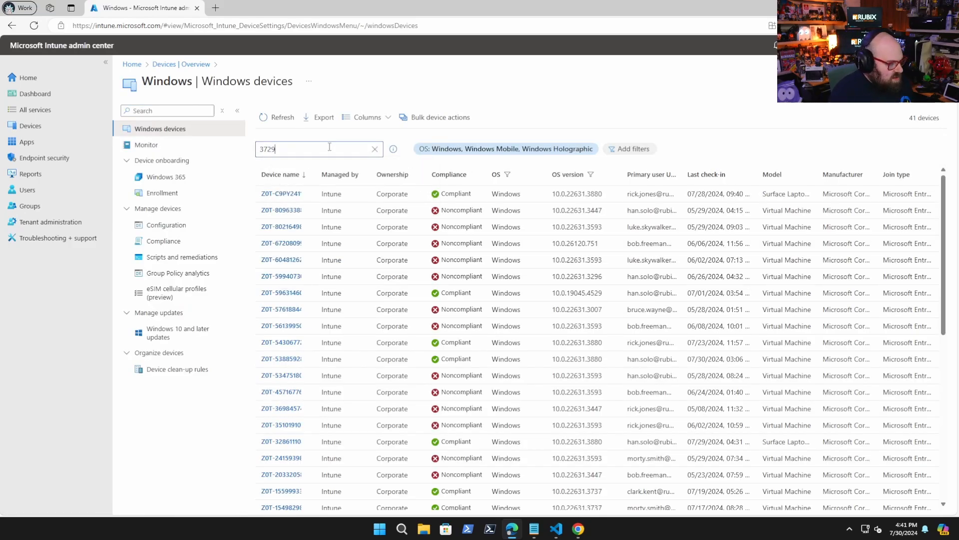
key(Return)
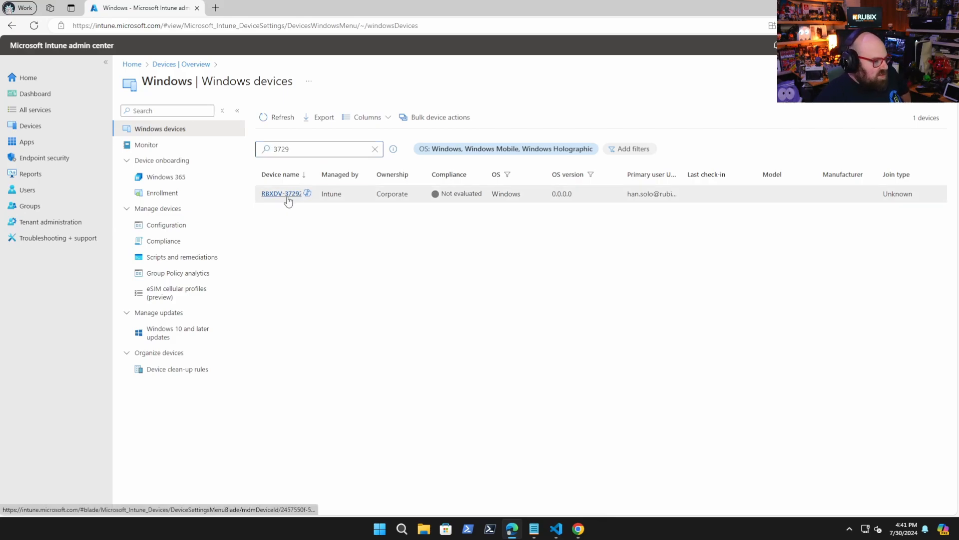
click(281, 193)
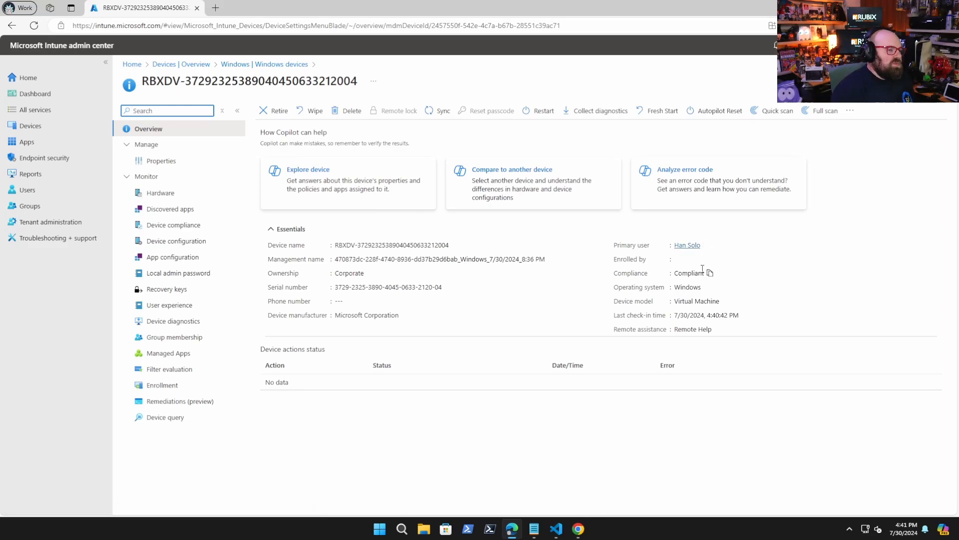
mouse_move(691, 272)
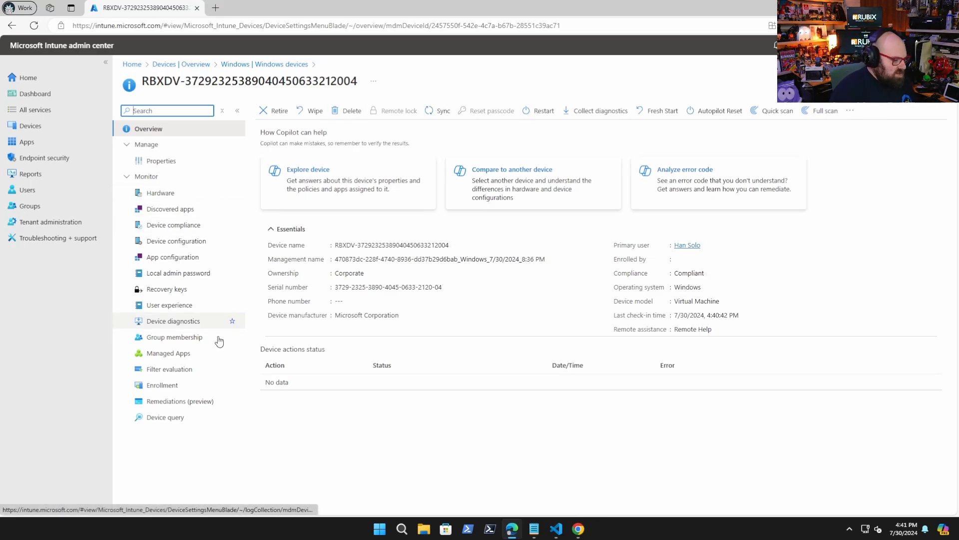
click(455, 244)
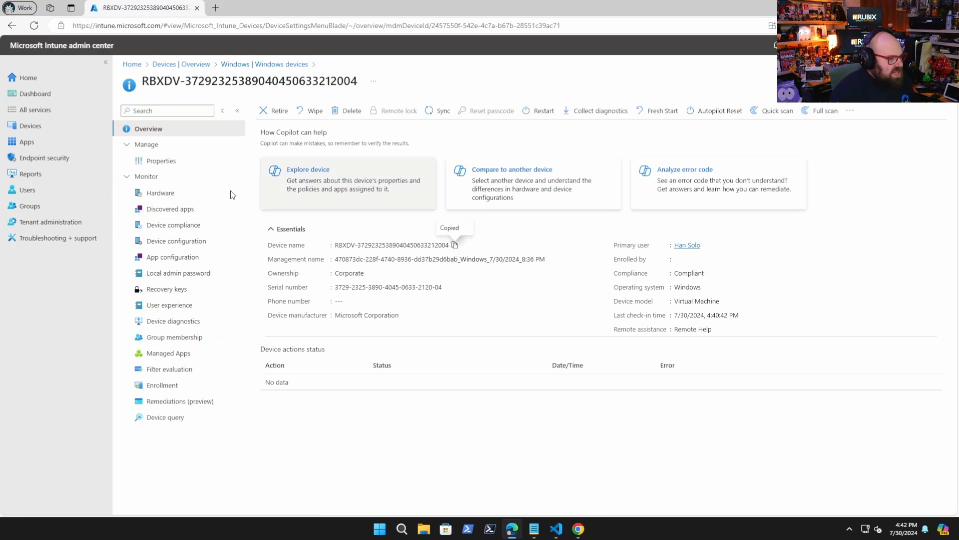
- Load Entra admin center in a new tab and open All devices to find RBXDV-3729
click(333, 8)
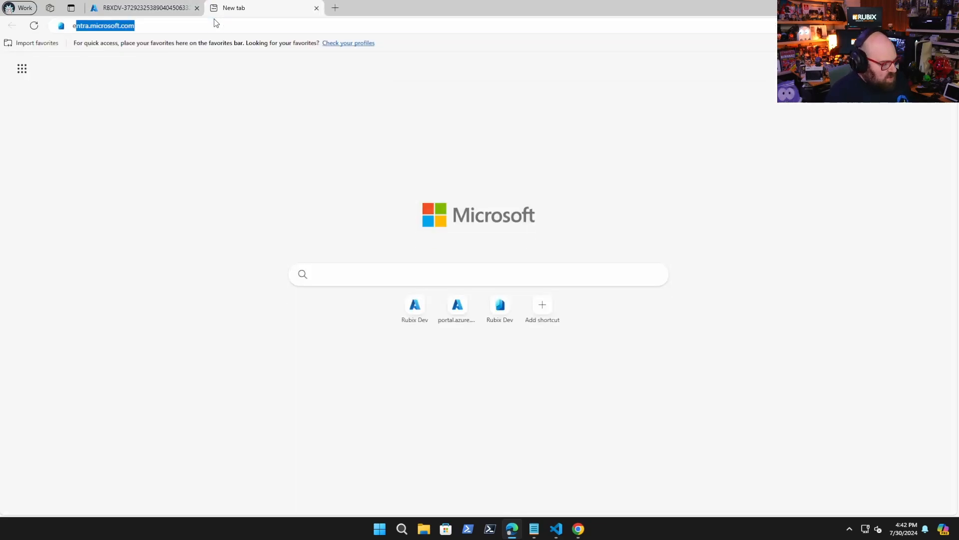
key(Return)
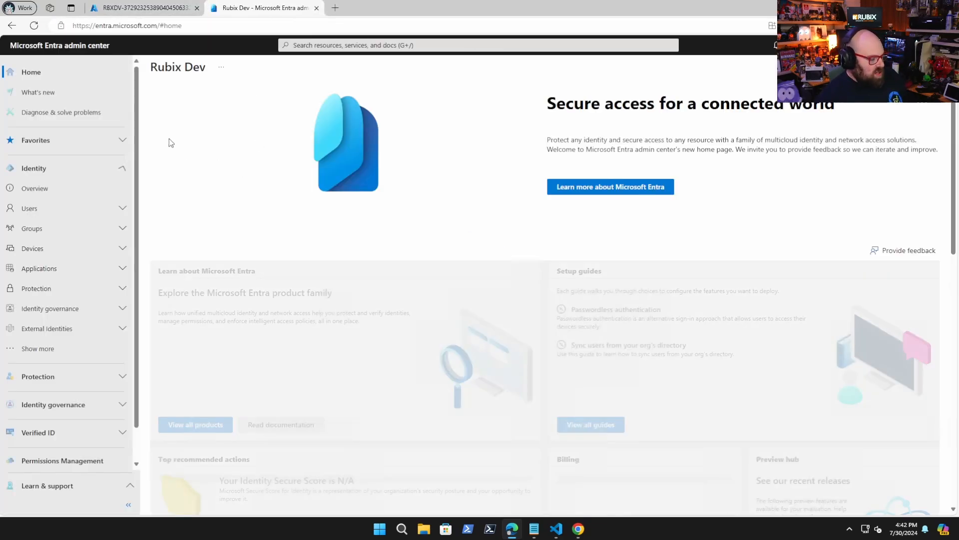
click(32, 249)
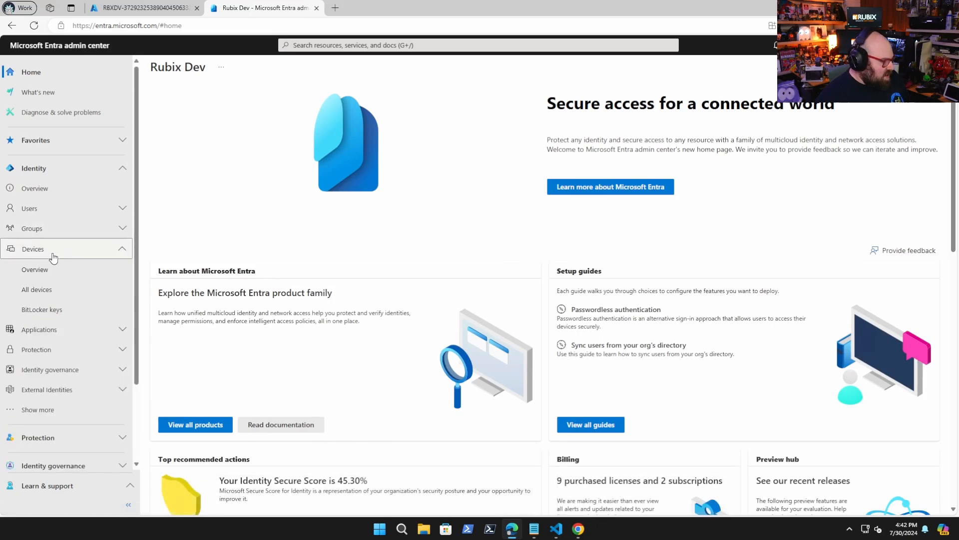
click(36, 289)
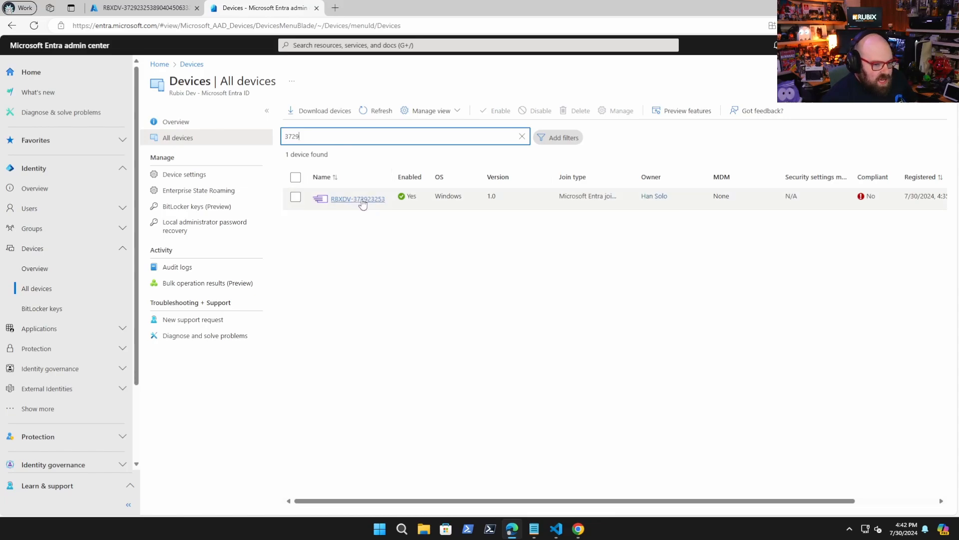
mouse_move(601, 203)
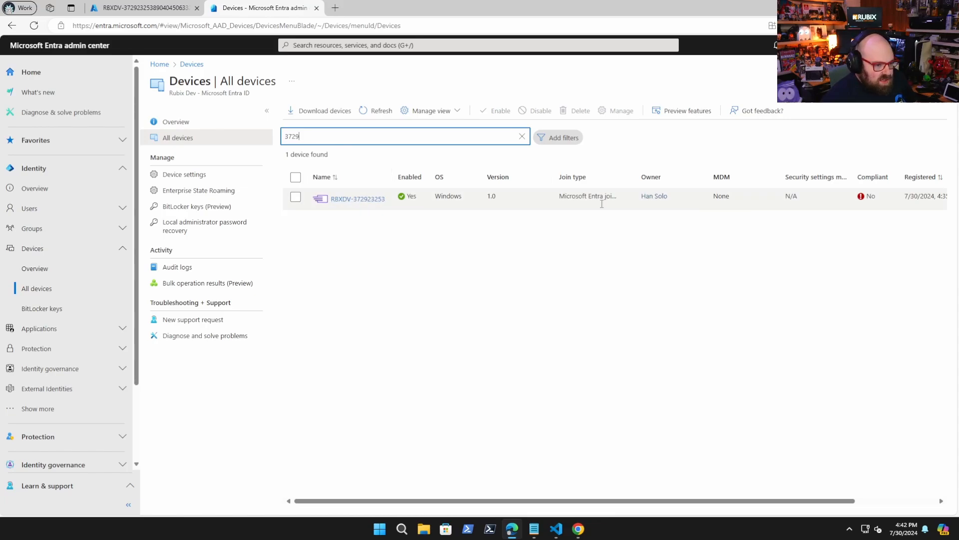
mouse_move(348, 202)
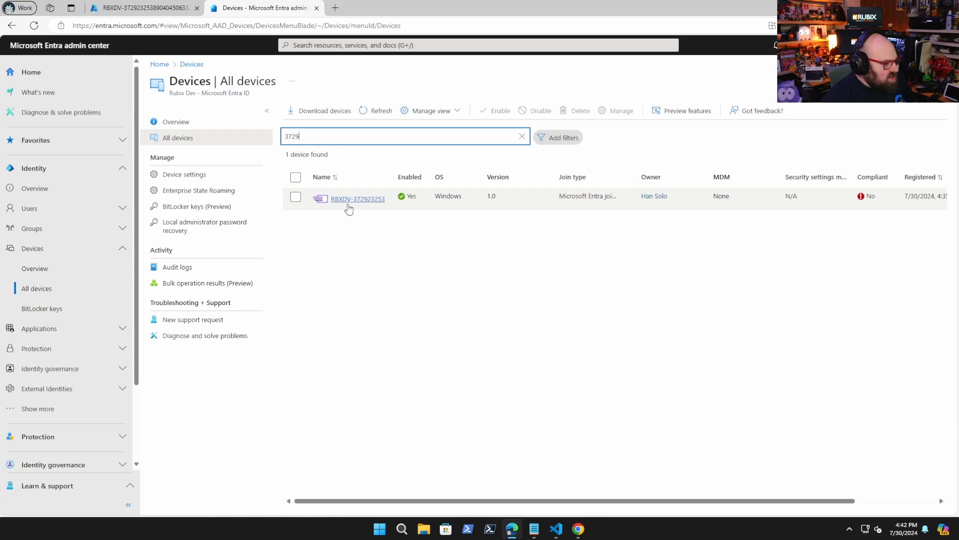
mouse_move(678, 196)
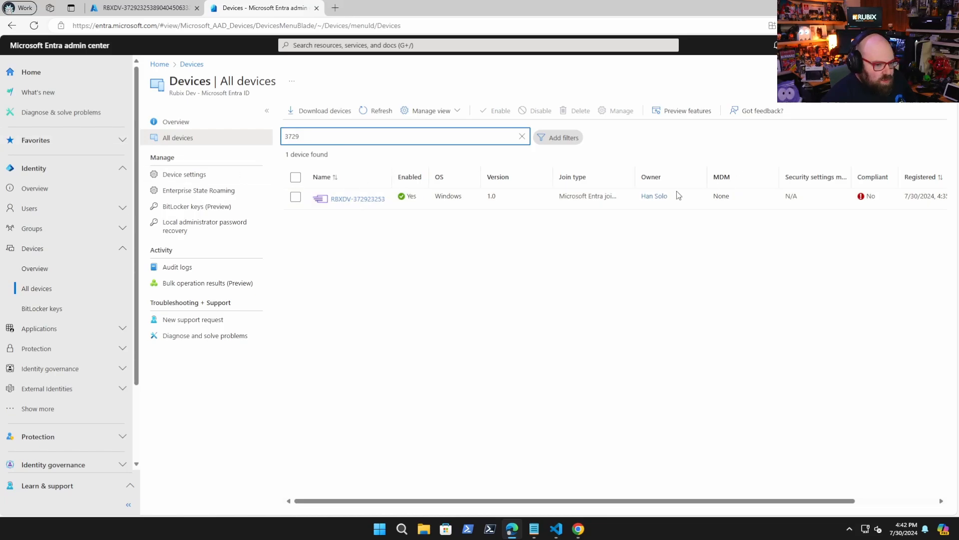
mouse_move(664, 219)
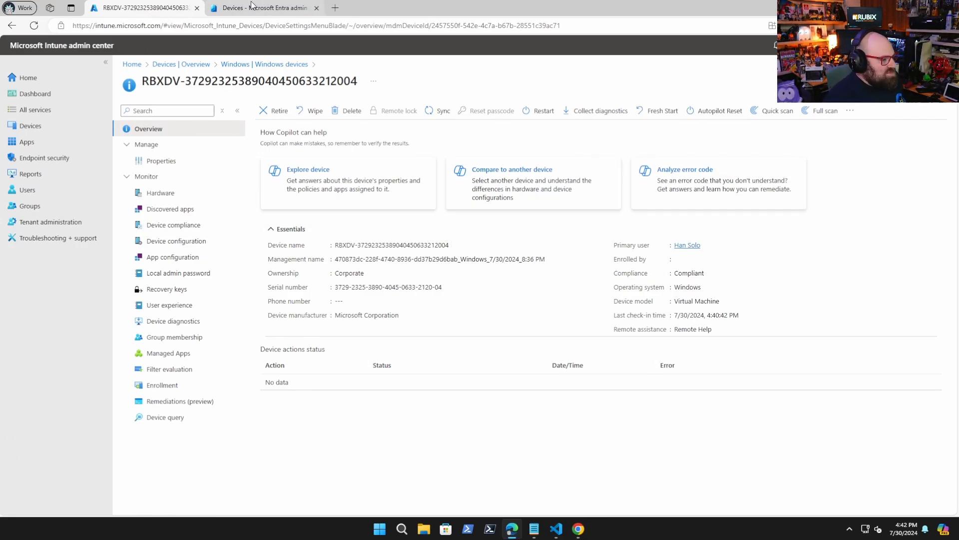
click(264, 7)
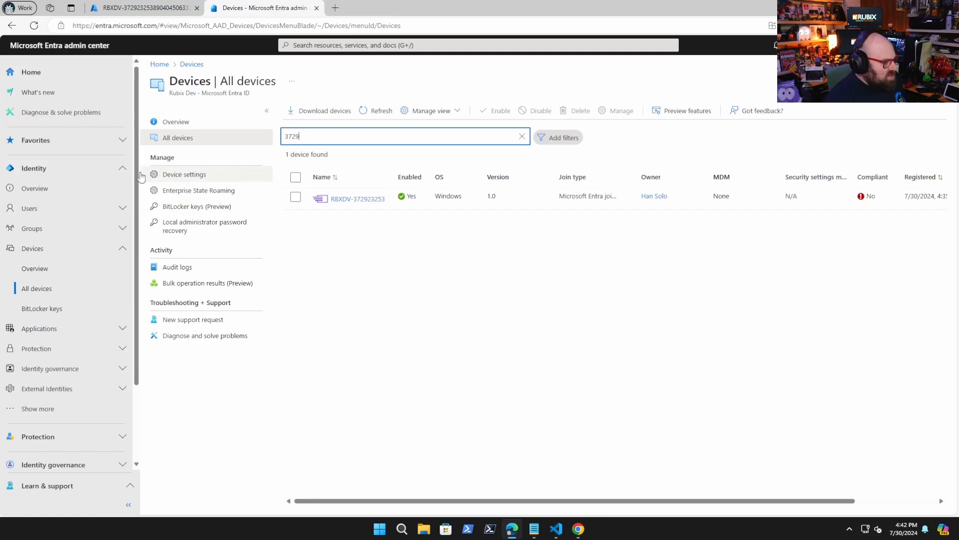
mouse_move(185, 174)
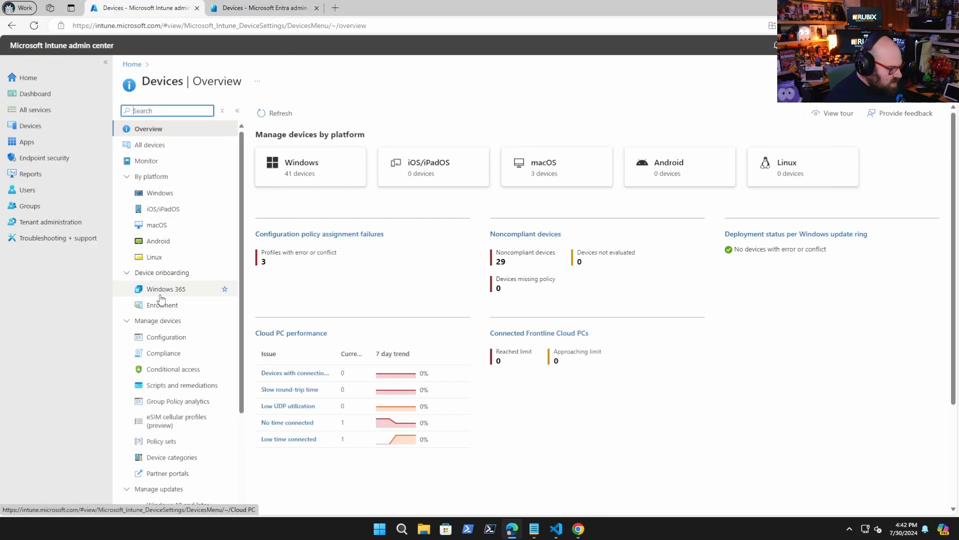
click(164, 305)
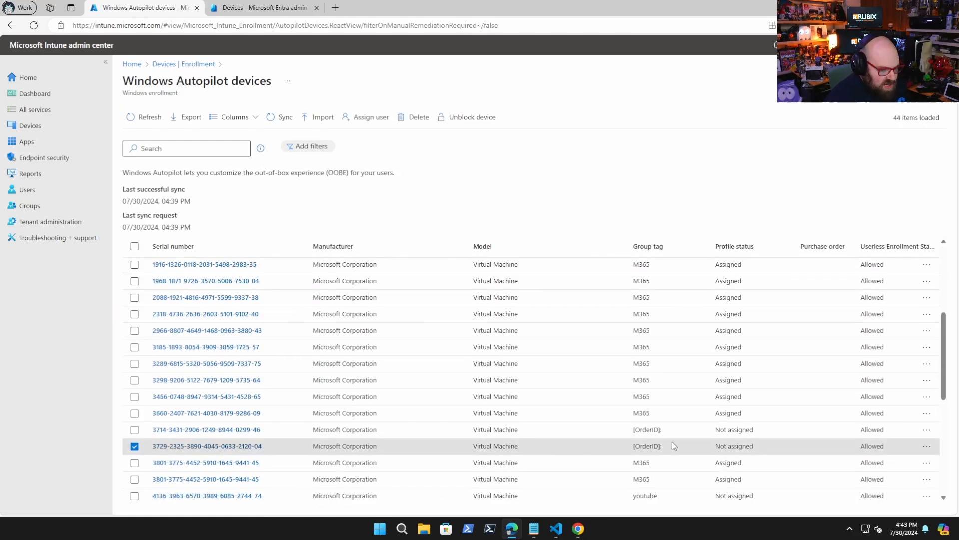
mouse_move(557, 426)
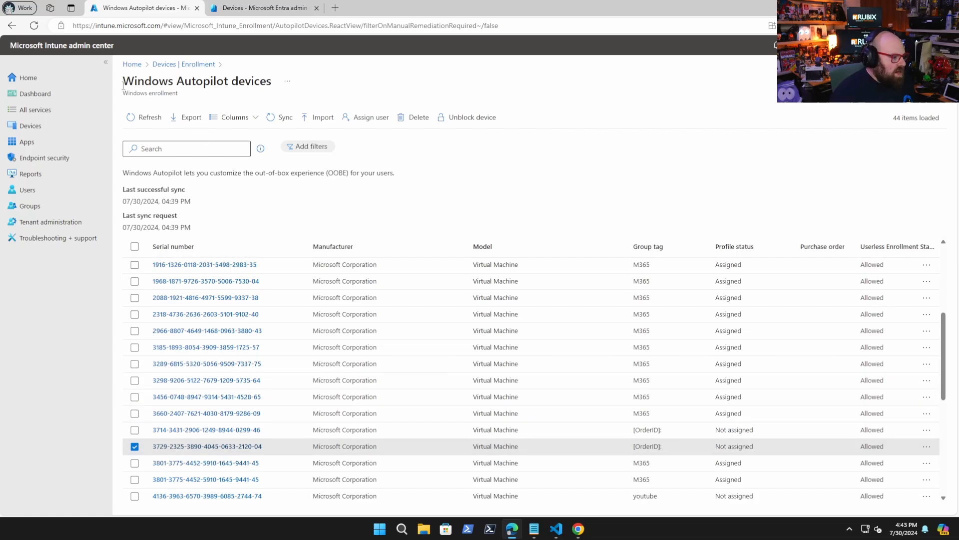
click(29, 126)
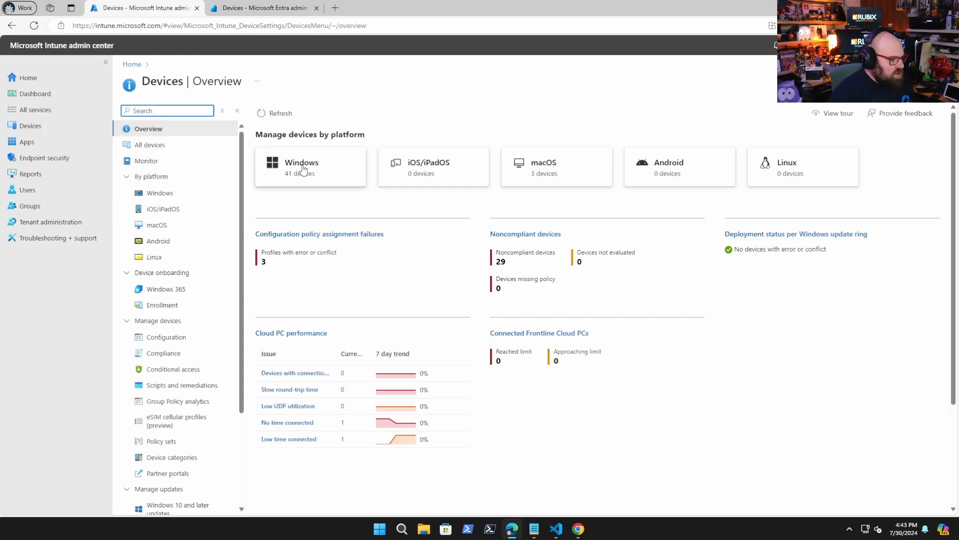
- Search Windows devices for 3729, open the device, and review its Device configuration policies
click(302, 166)
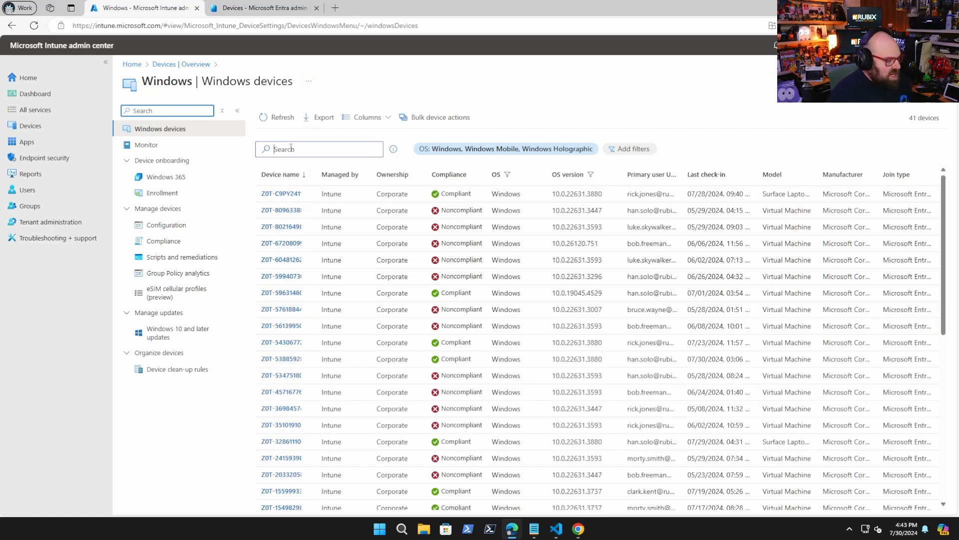
text(3729)
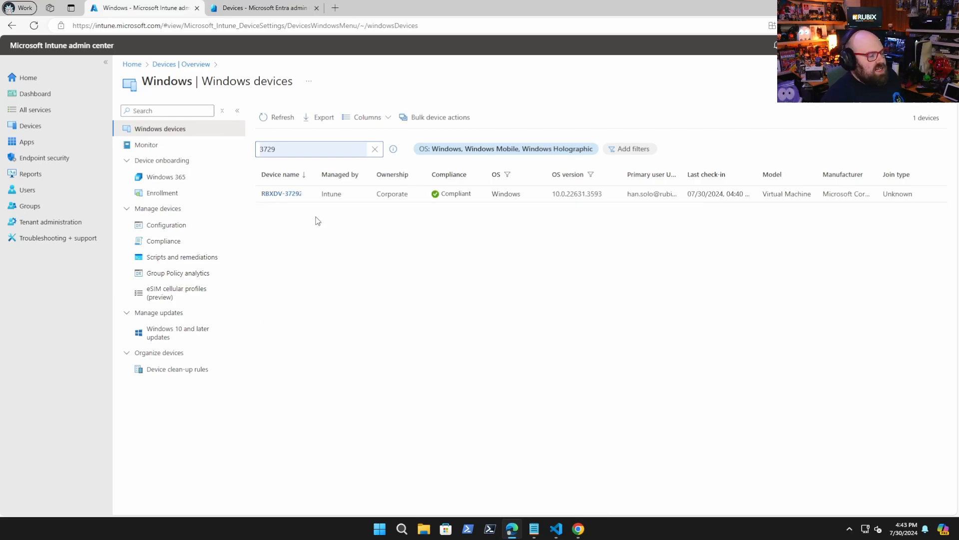
click(280, 193)
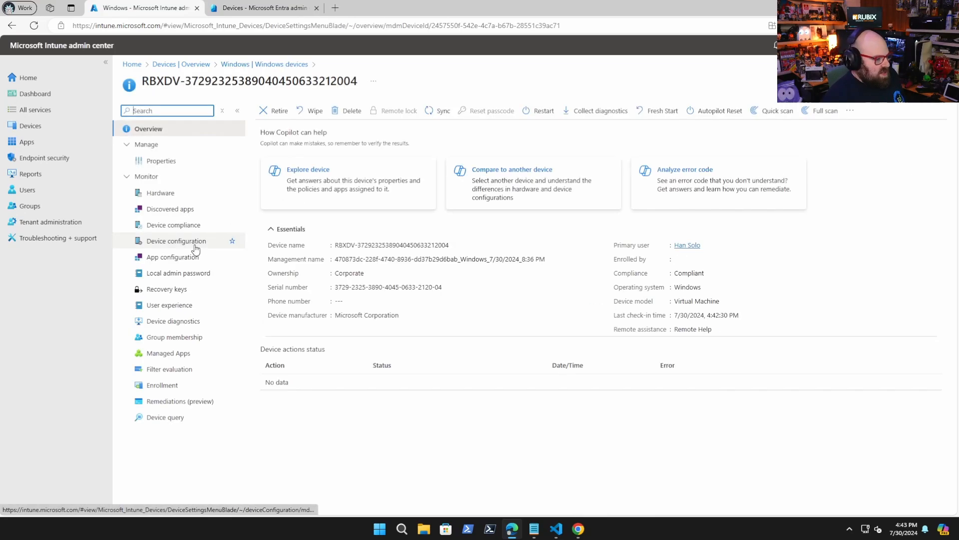
click(177, 240)
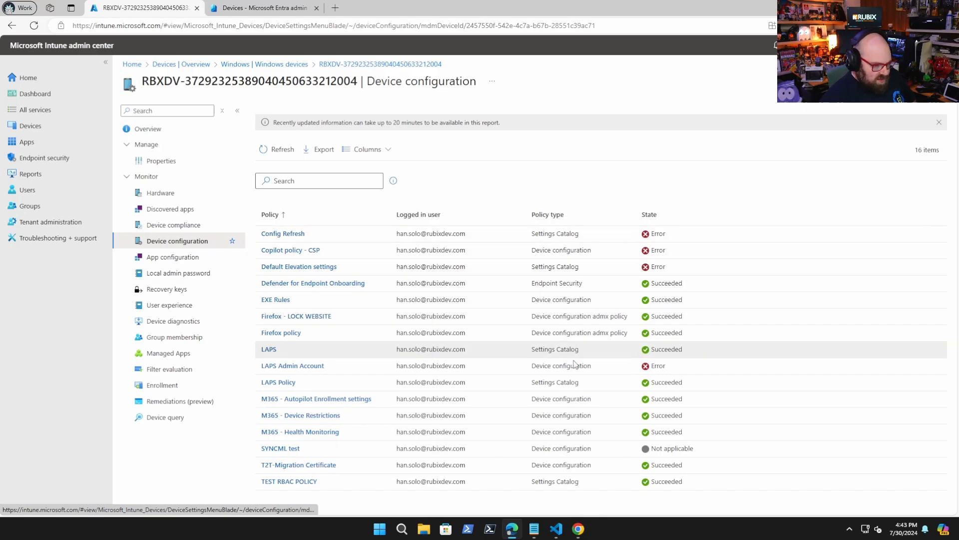
mouse_move(170, 209)
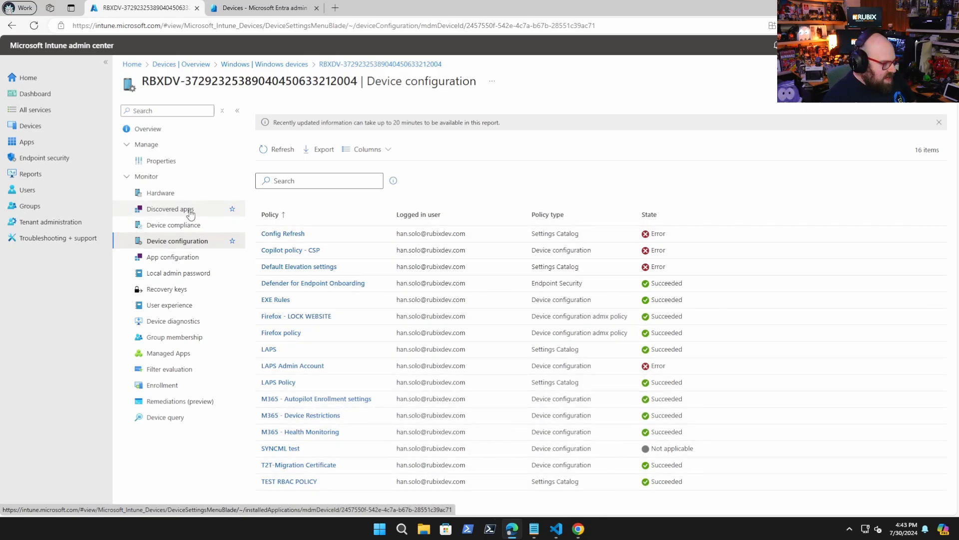
mouse_move(168, 354)
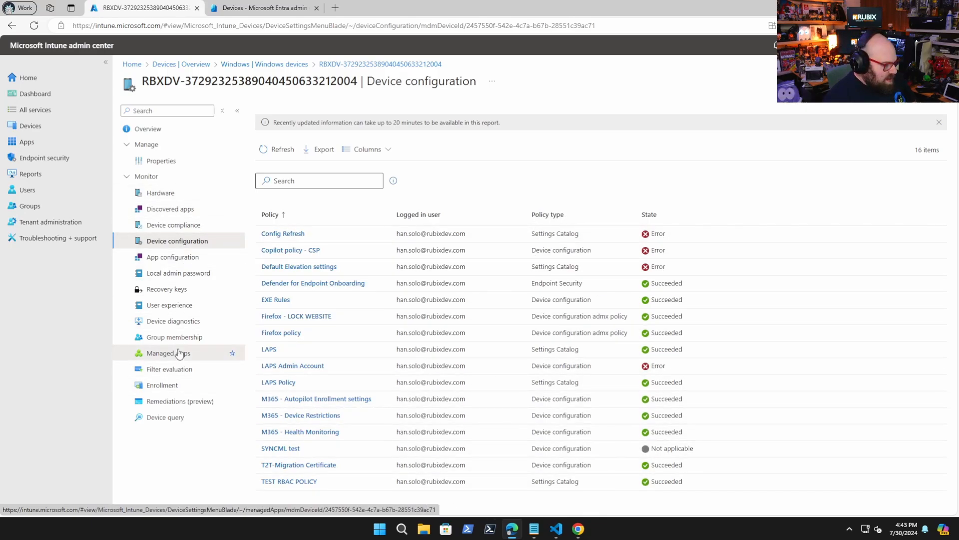
- Review the device's Managed Apps: Autopilot Branding installed, Company Portal failed
click(168, 353)
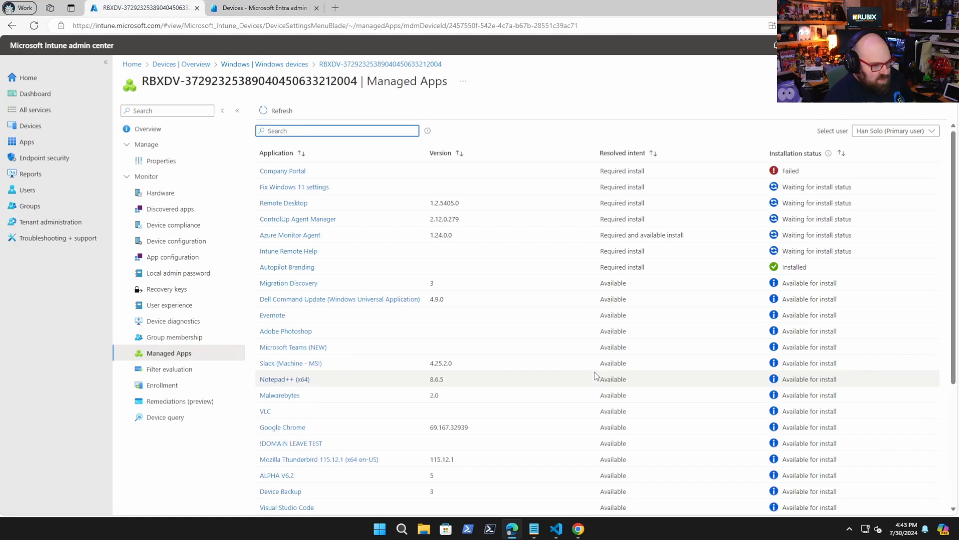
scroll(down, 3)
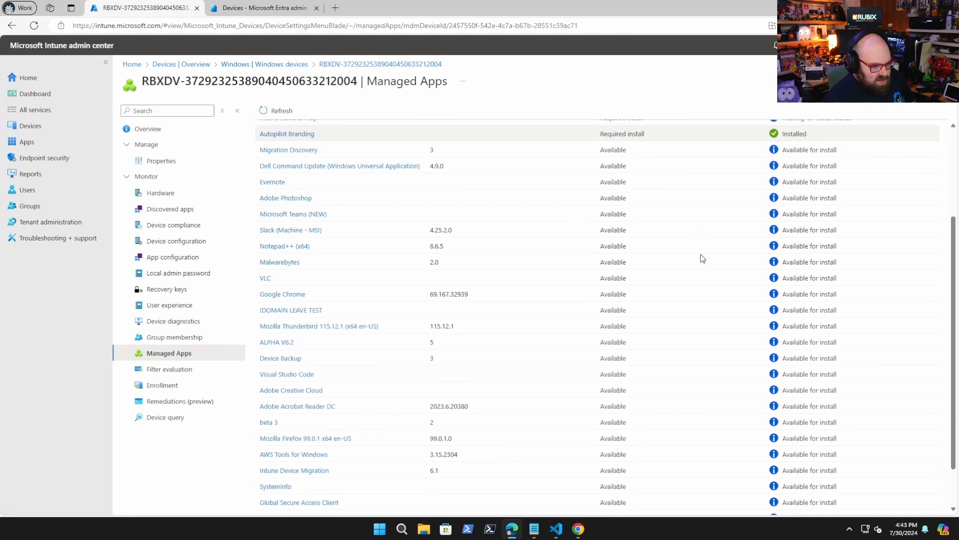
scroll(down, 3)
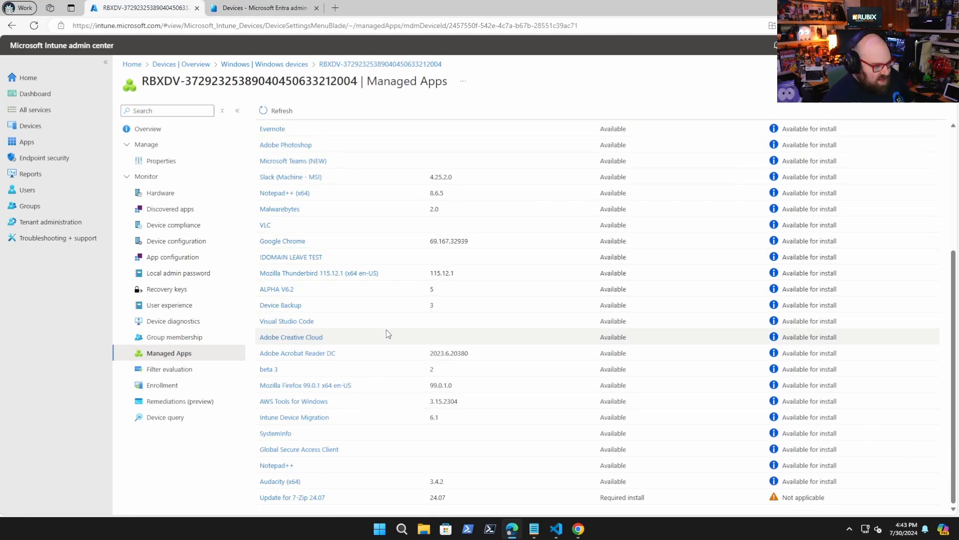
scroll(up, 3)
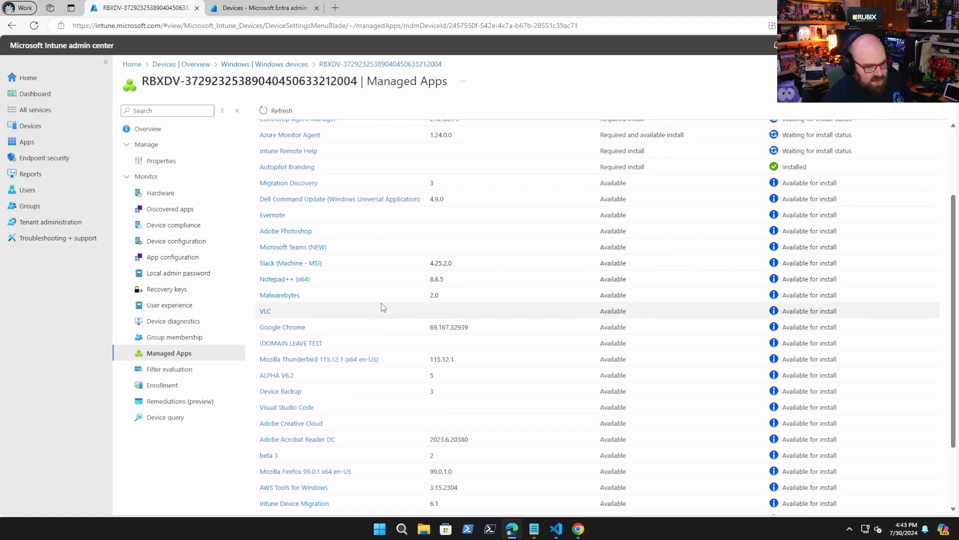